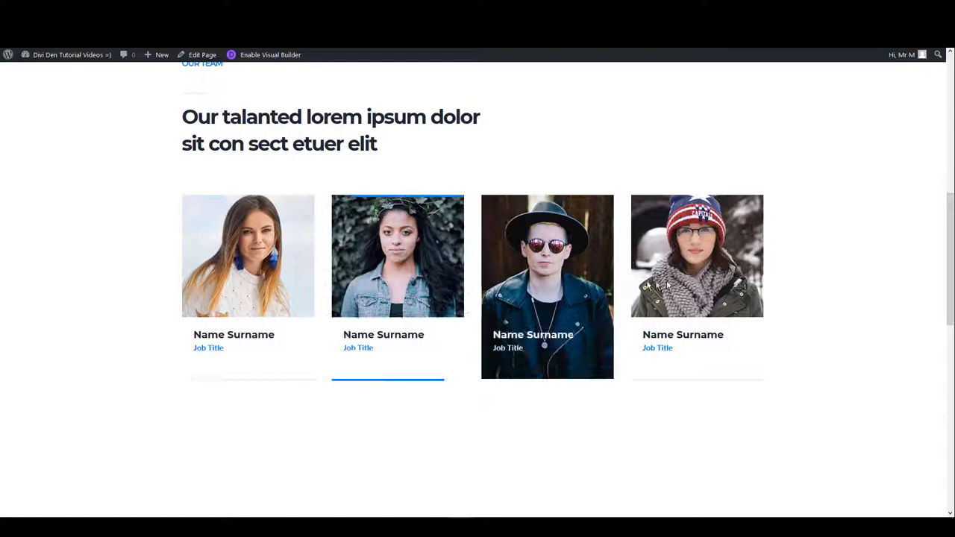
Scroll through the Falkor Assistant instructions and open the downloaded master CSS changer file
scroll("down", 3)
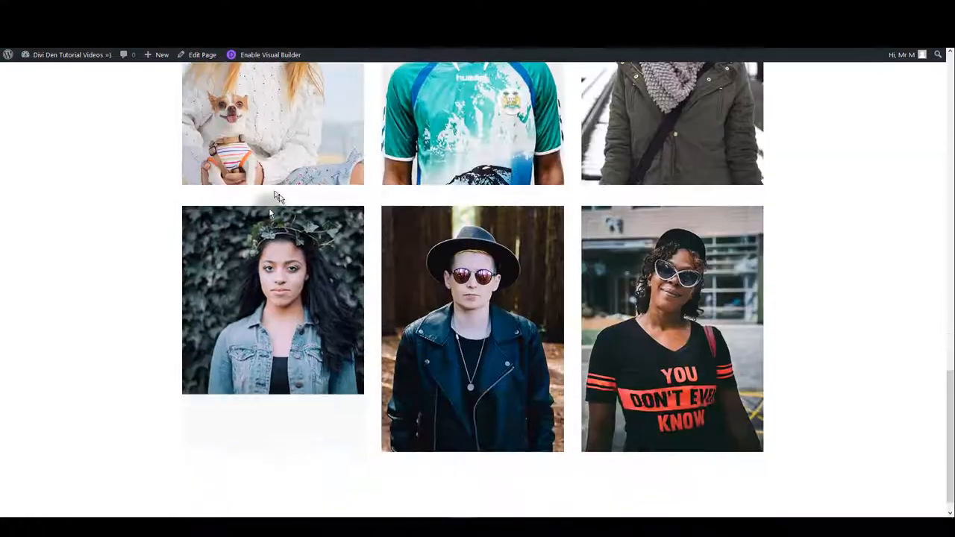
scroll("down", 3)
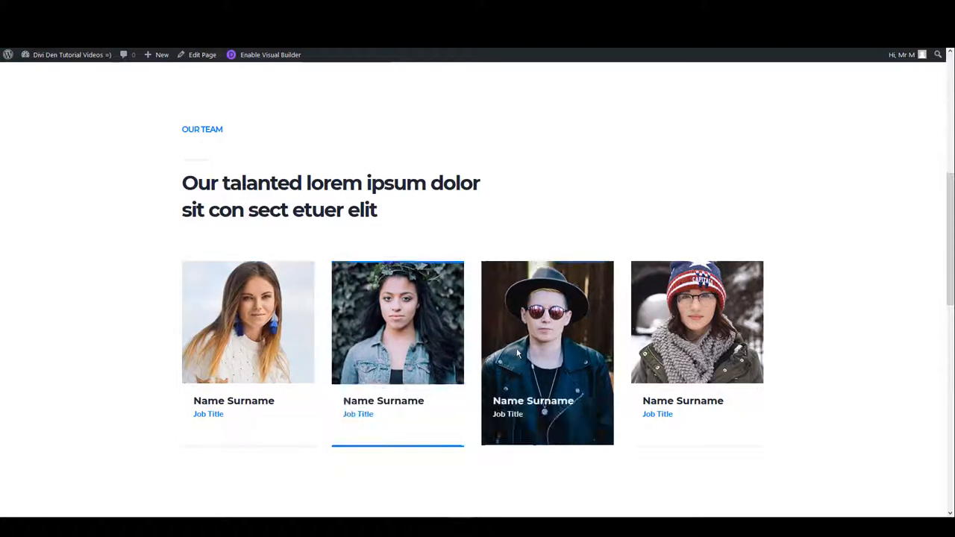
scroll("down", 3)
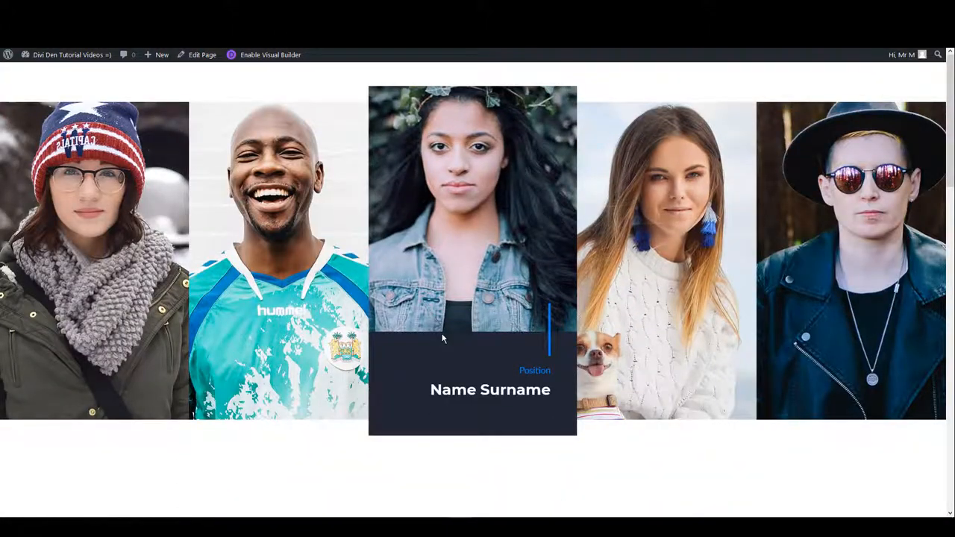
mouse_move(239, 89)
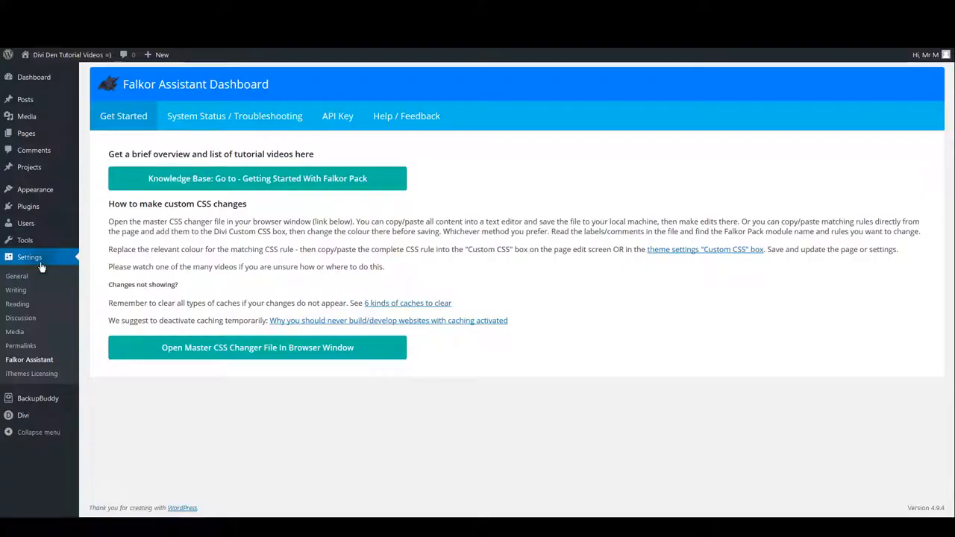
mouse_move(29, 360)
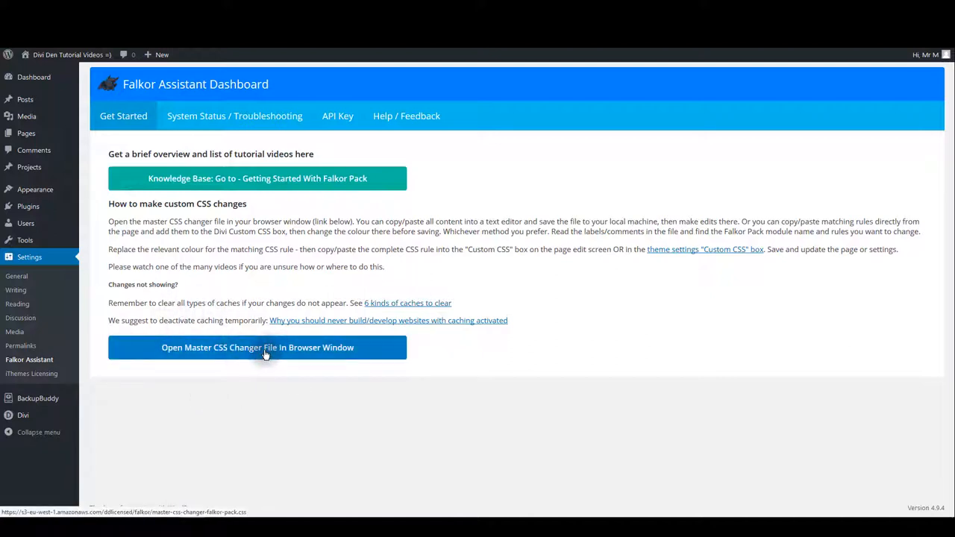
mouse_move(260, 370)
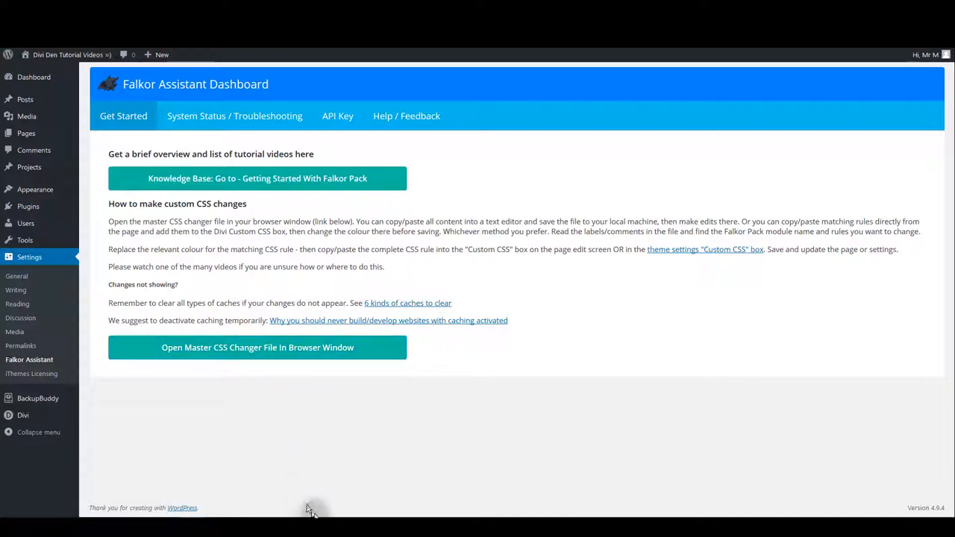
left_click(256, 346)
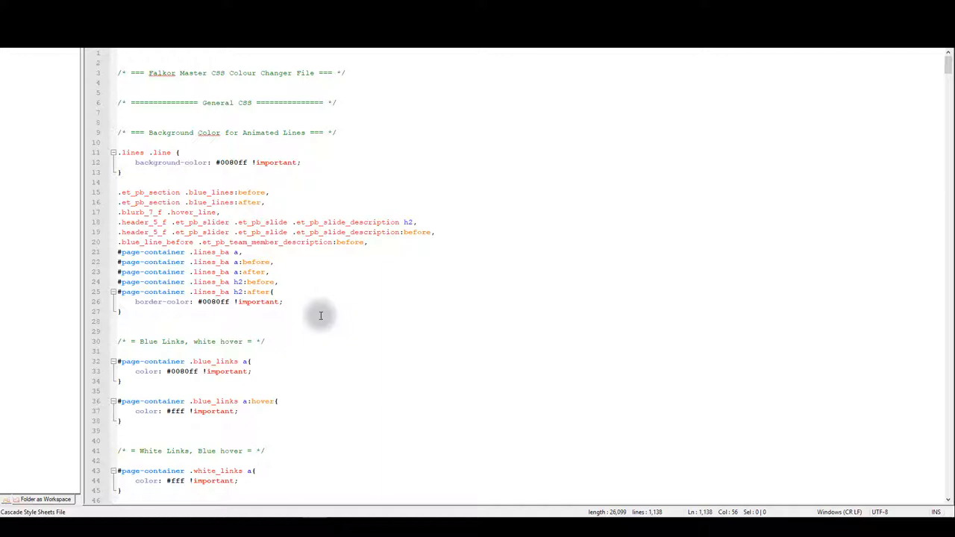
mouse_move(254, 450)
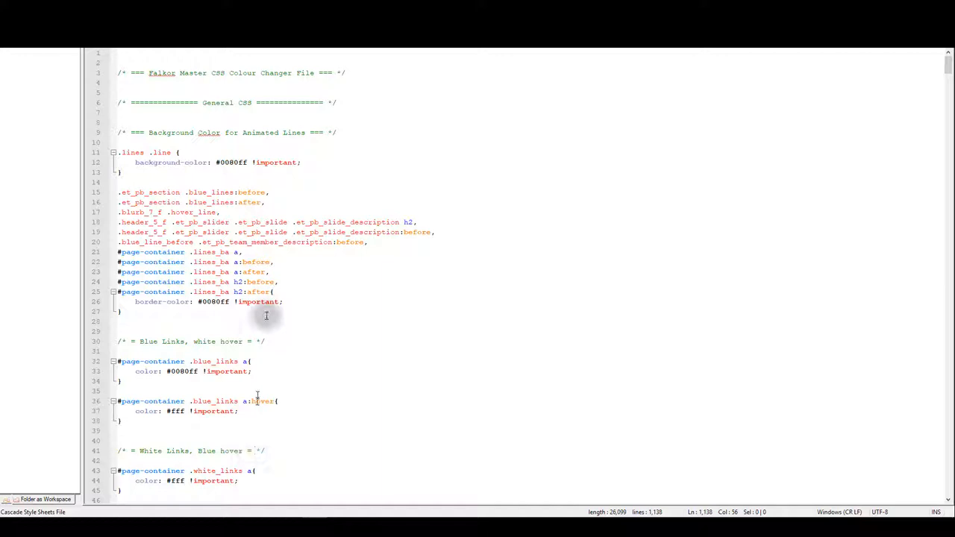
mouse_move(345, 137)
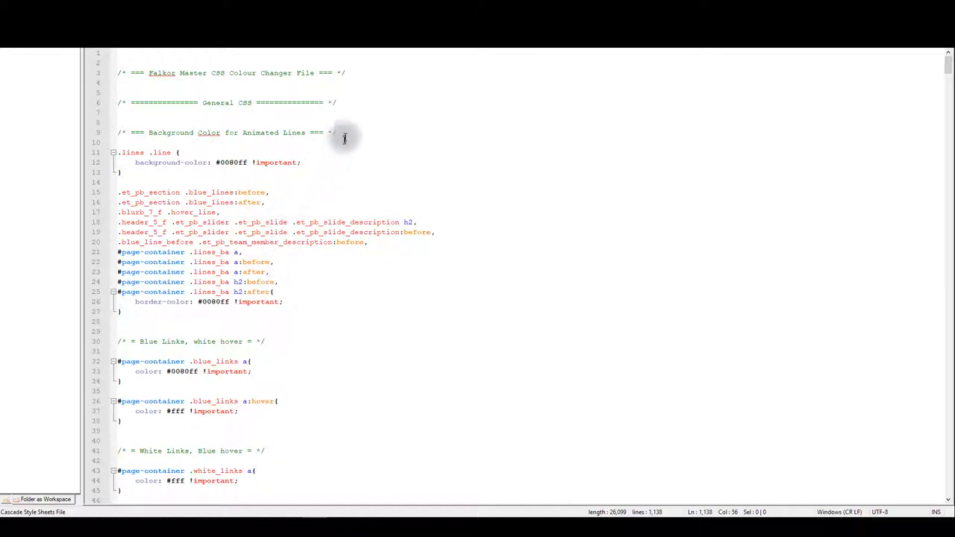
Locate the White Links comment and the animated lines border colour rule in the master CSS file
left_click(343, 132)
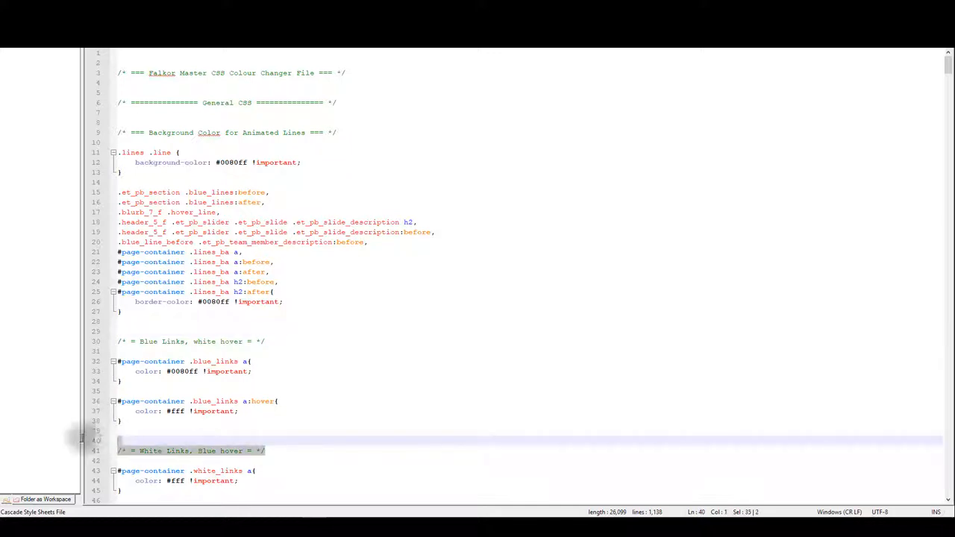
mouse_move(17, 425)
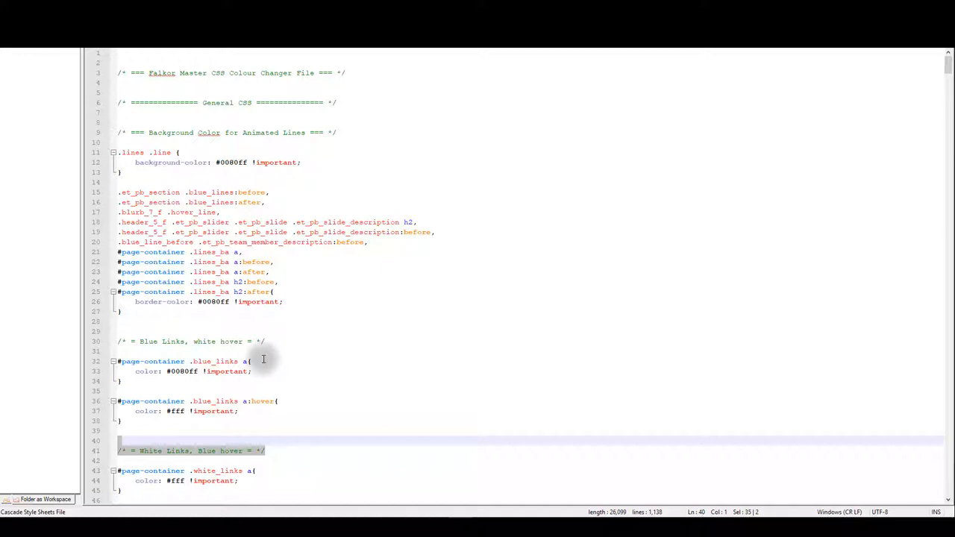
mouse_move(397, 301)
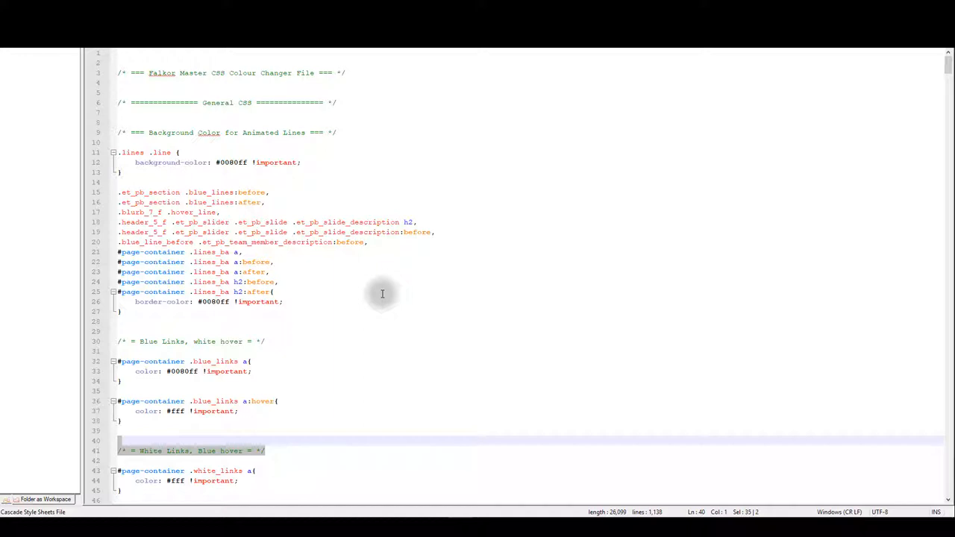
left_click(224, 132)
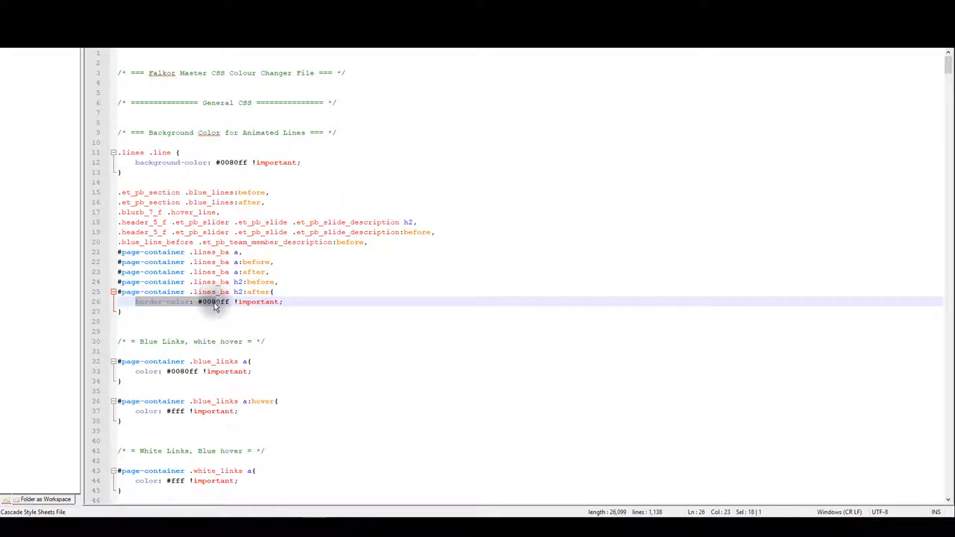
Overwrite the #0080ff border and background colour values in the animated lines rules with green
left_click(217, 301)
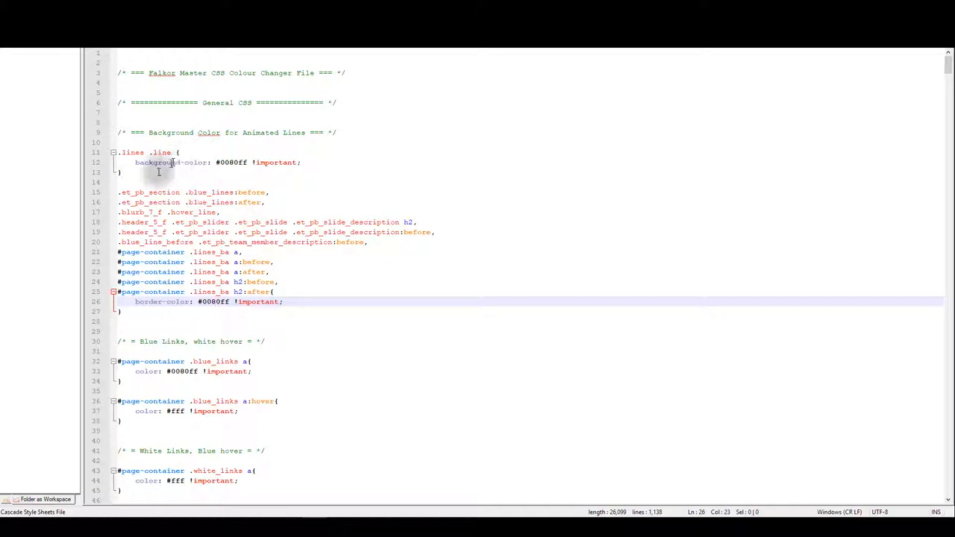
left_click(137, 172)
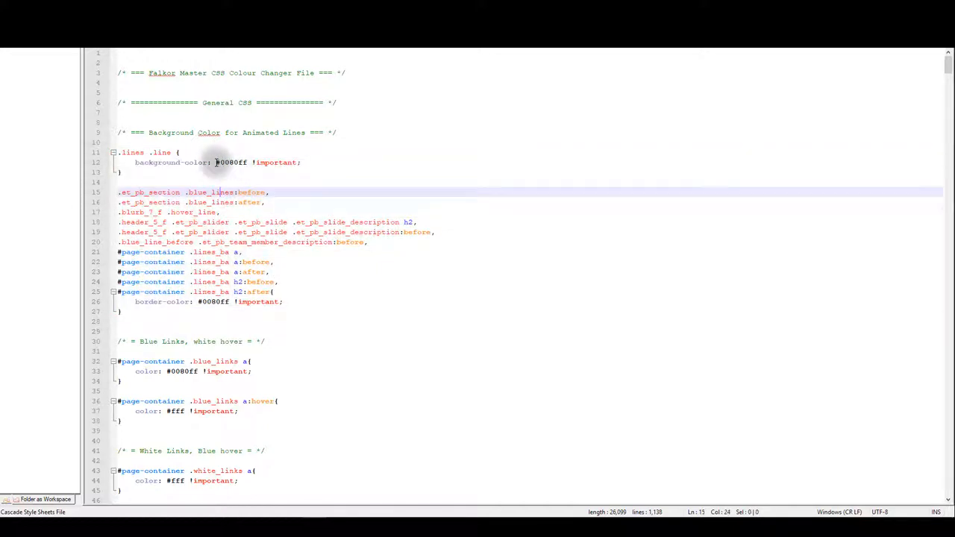
type("gre")
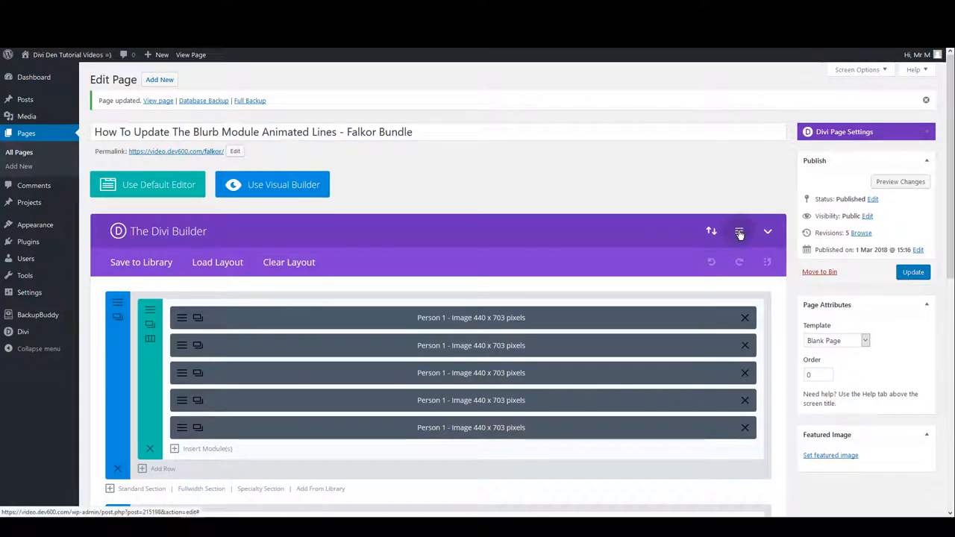
Paste the green animated-lines CSS into the page's Custom CSS settings and save it
left_click(738, 231)
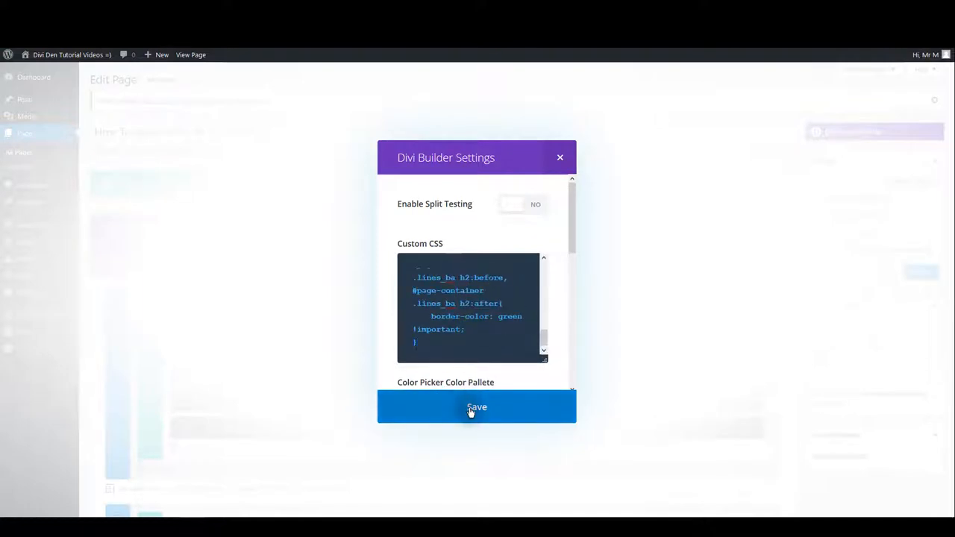
left_click(477, 406)
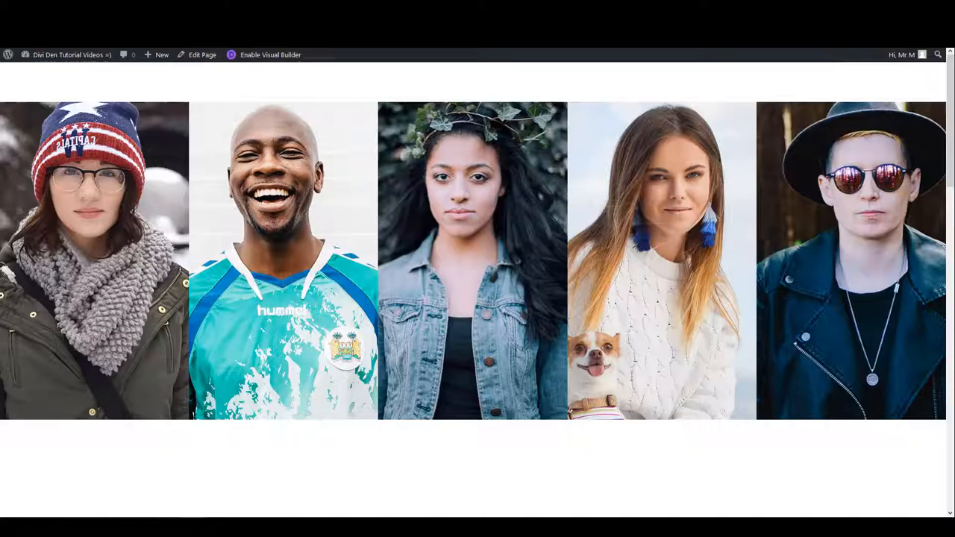
mouse_move(358, 47)
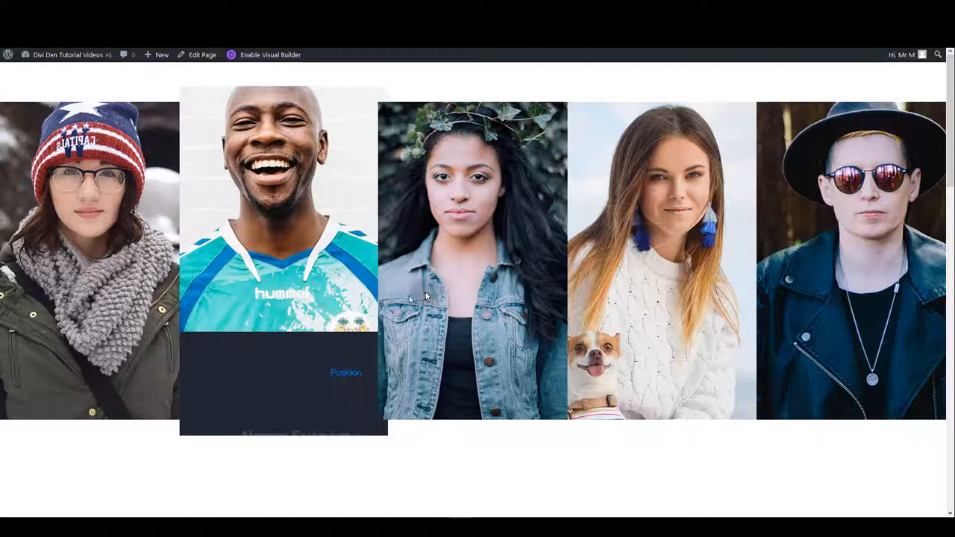
mouse_move(874, 312)
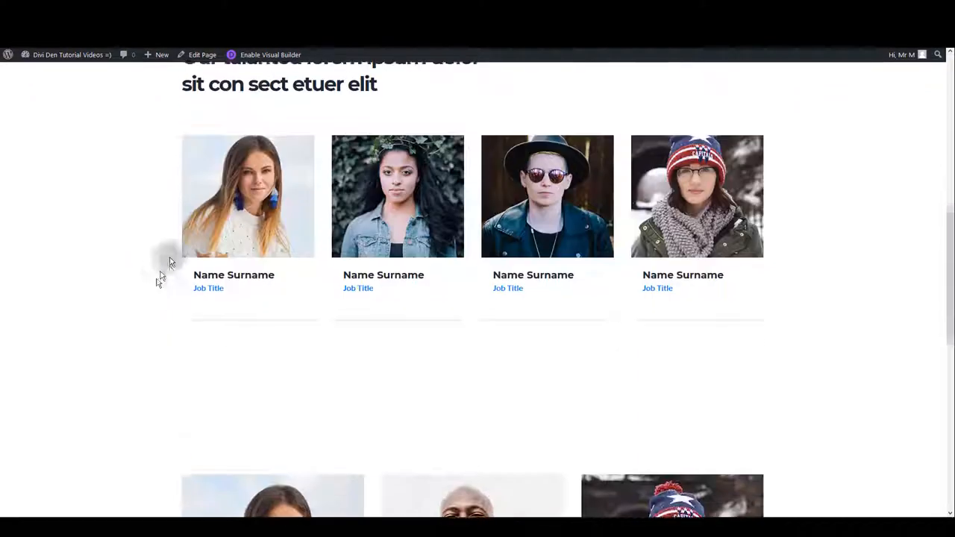
scroll("up", 3)
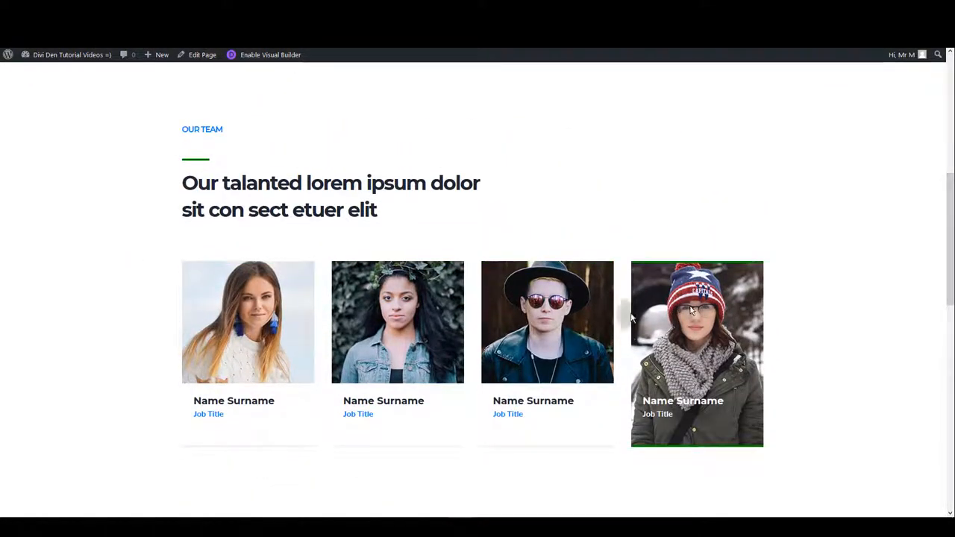
mouse_move(195, 153)
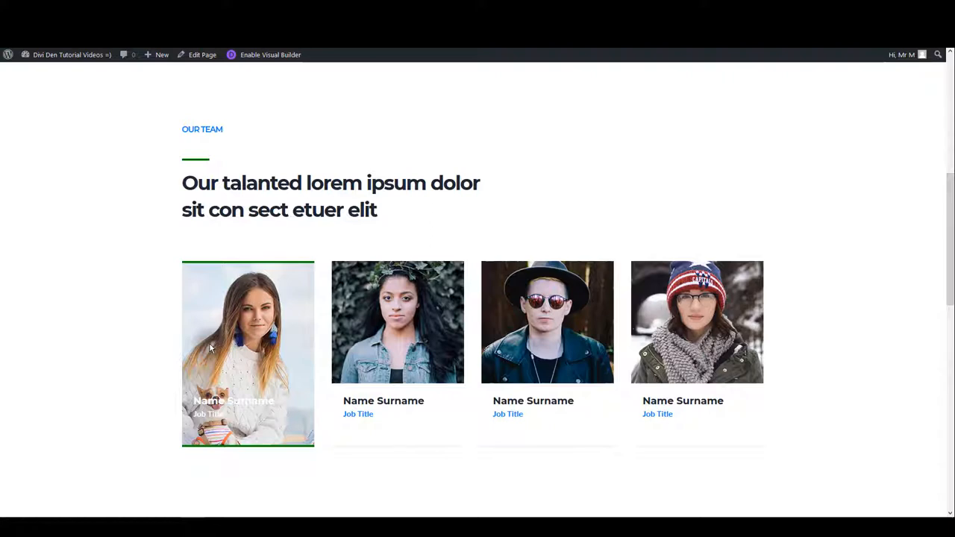
scroll("down", 3)
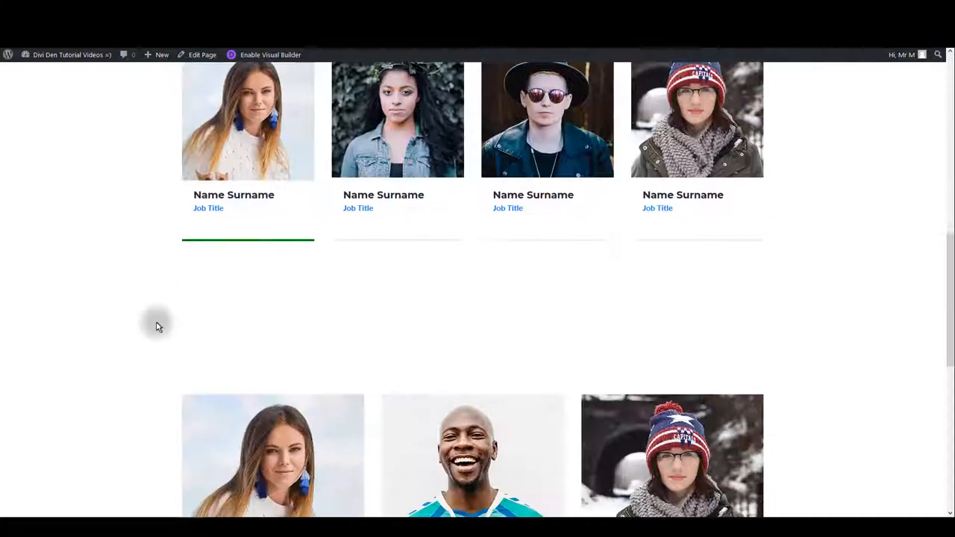
scroll("down", 3)
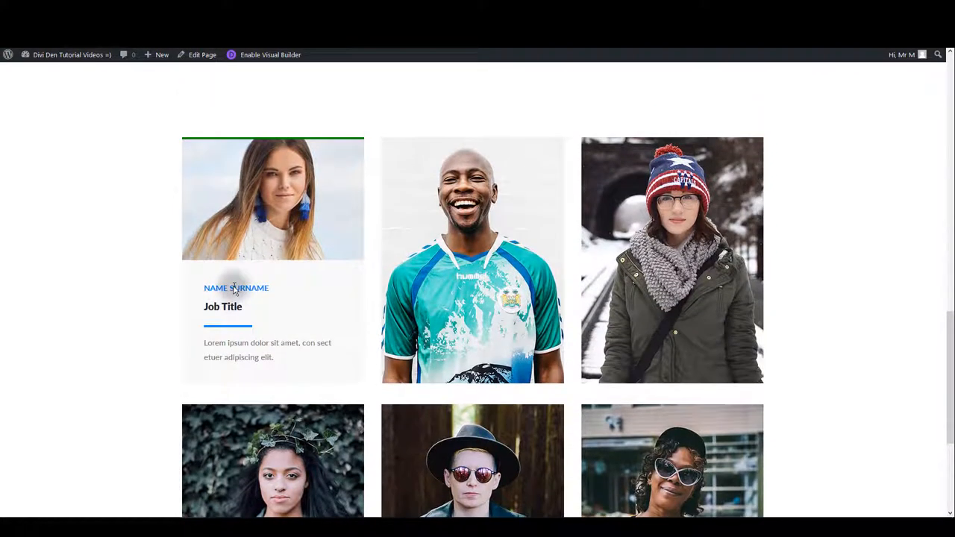
mouse_move(233, 325)
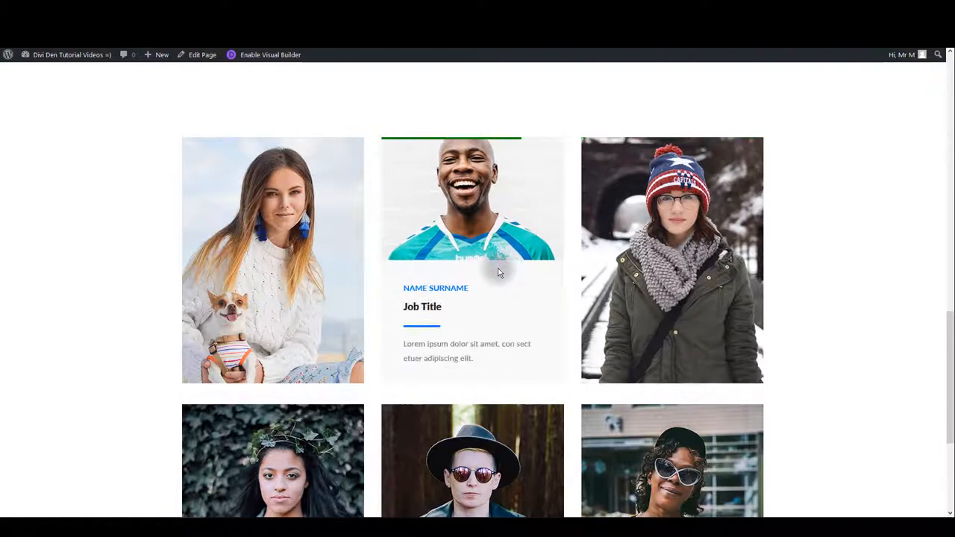
mouse_move(427, 327)
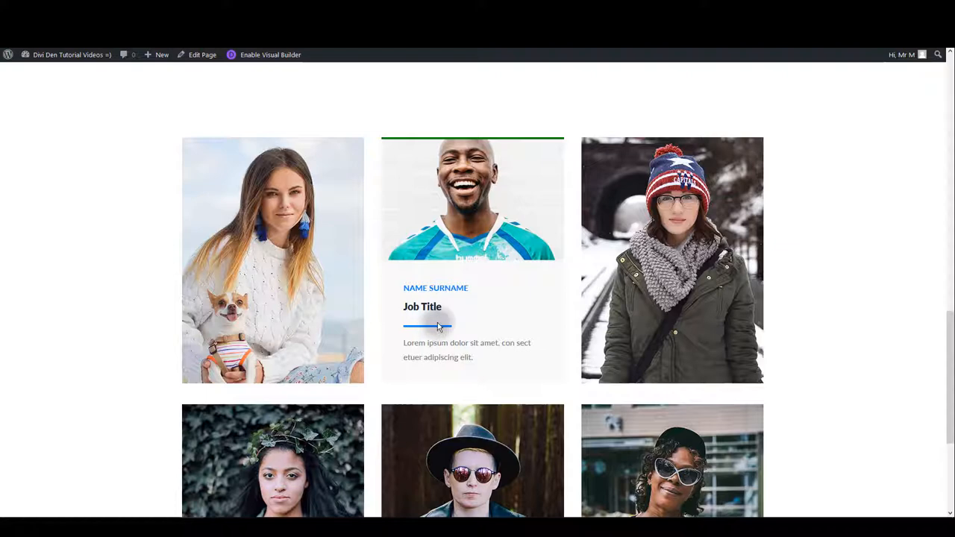
scroll("down", 3)
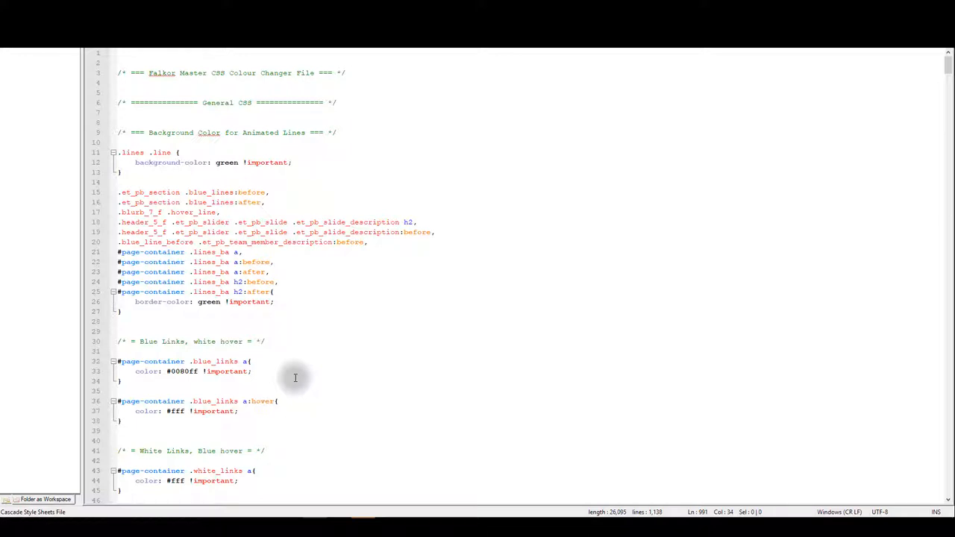
Search the master CSS file for 'per' and jump to the Person Modules section
key("Ctrl+f")
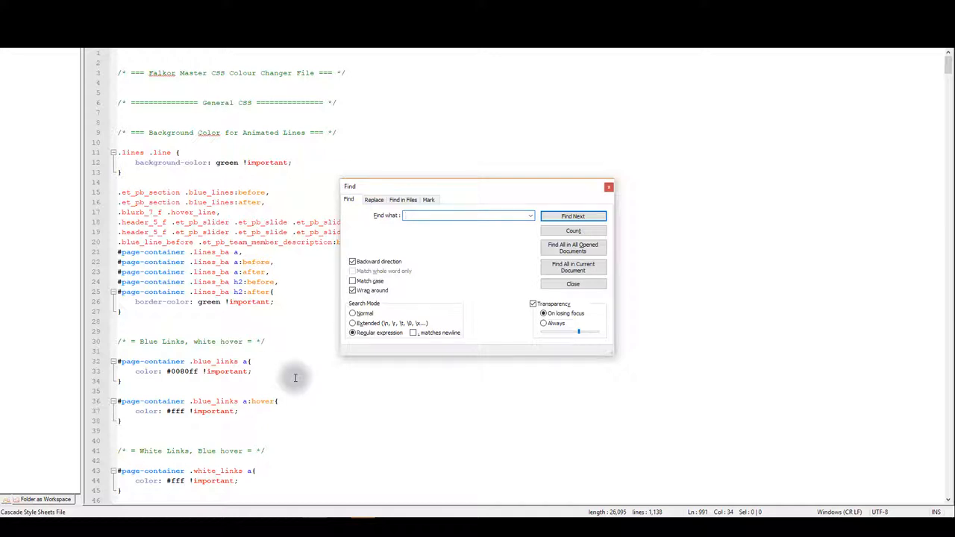
type("person modu")
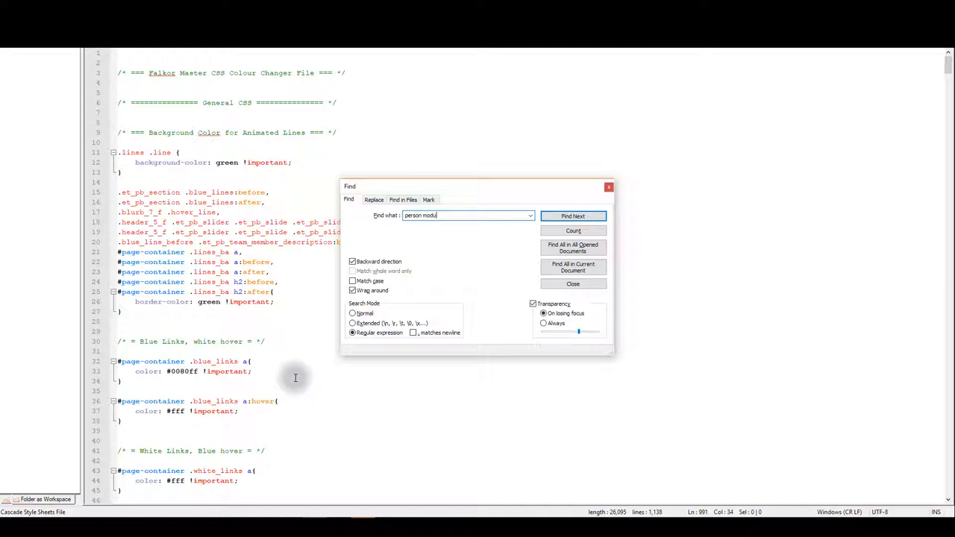
left_click(573, 214)
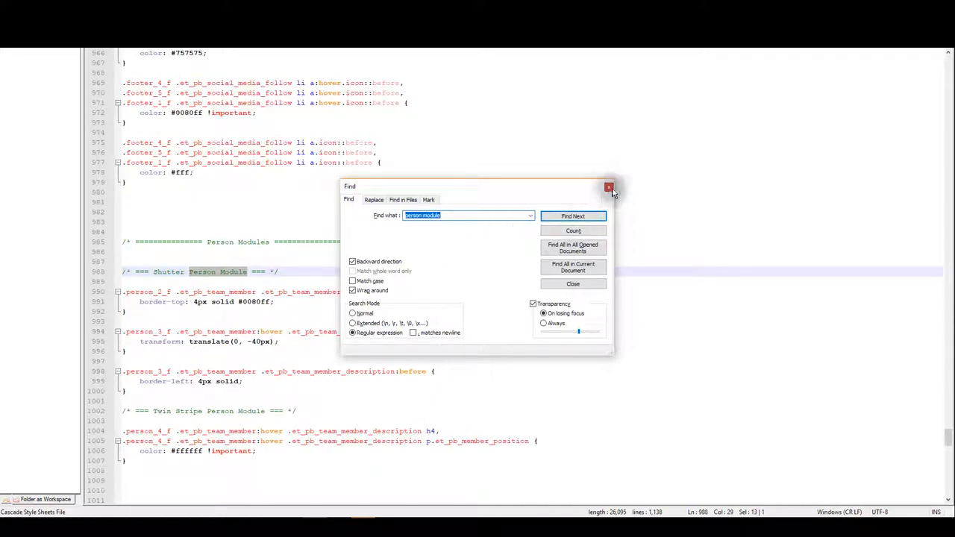
left_click(608, 185)
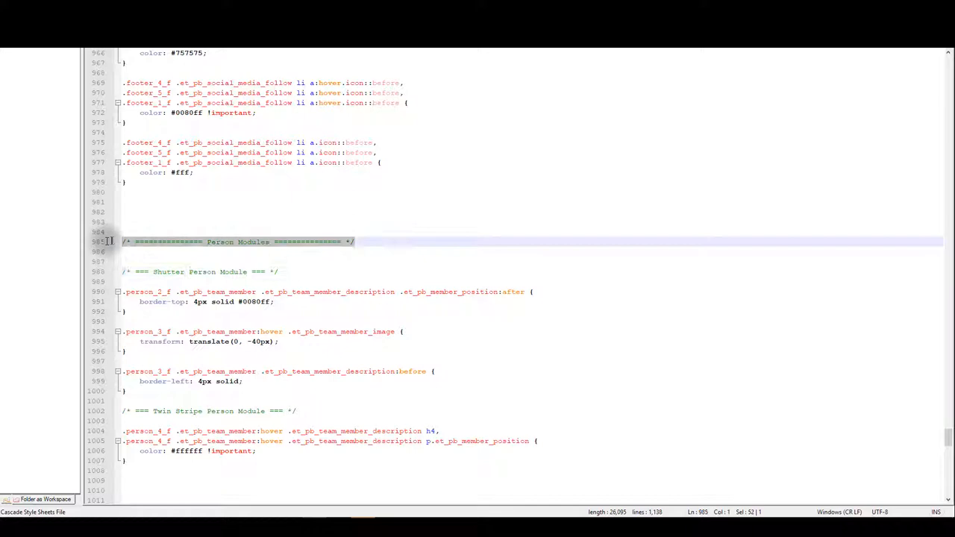
Select the person module border colour value and overwrite it with green
left_click(197, 256)
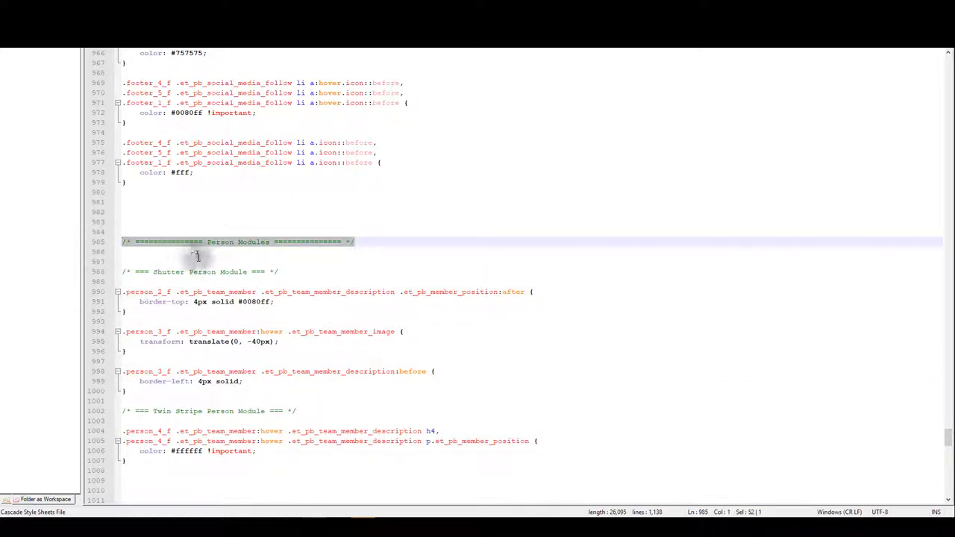
double_click(221, 241)
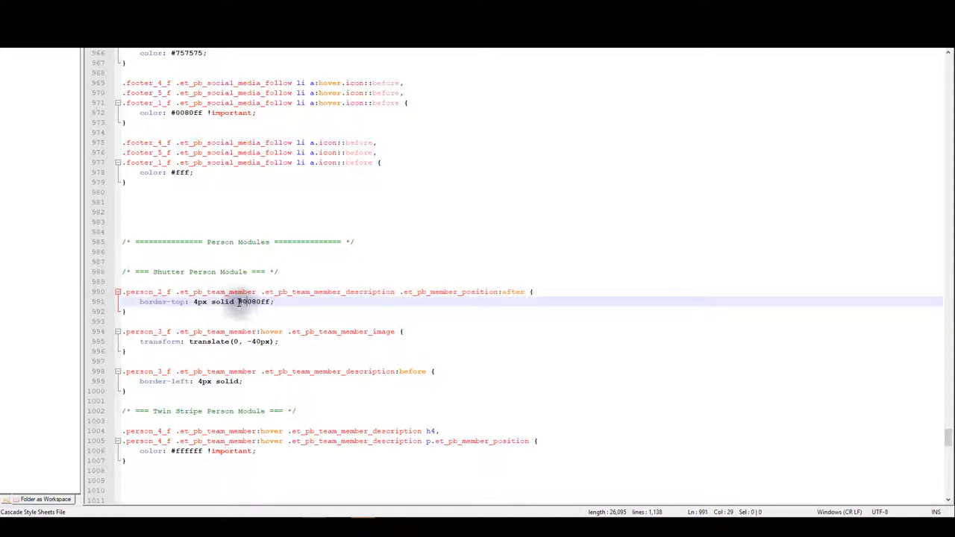
type("g")
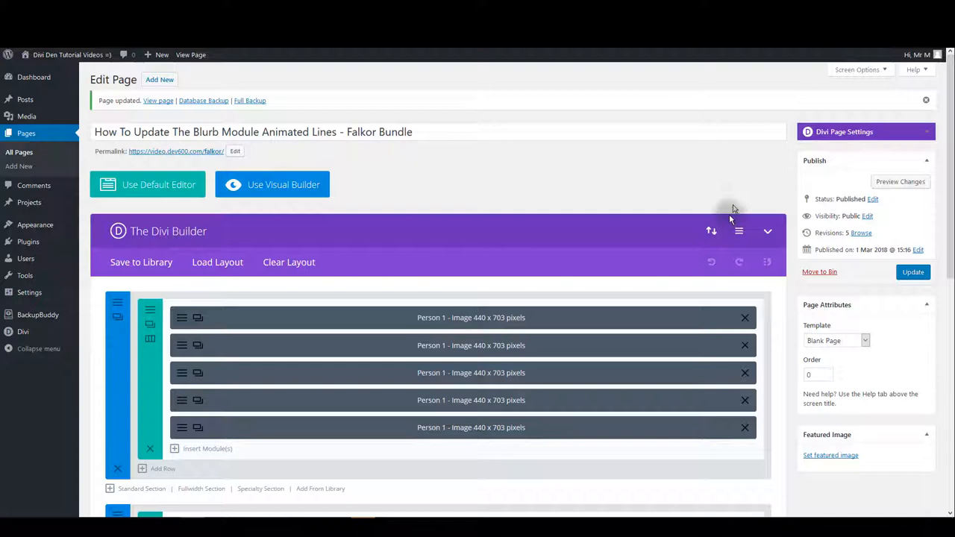
Save the border-top: 4px solid green person module rule in the page's Custom CSS
left_click(738, 231)
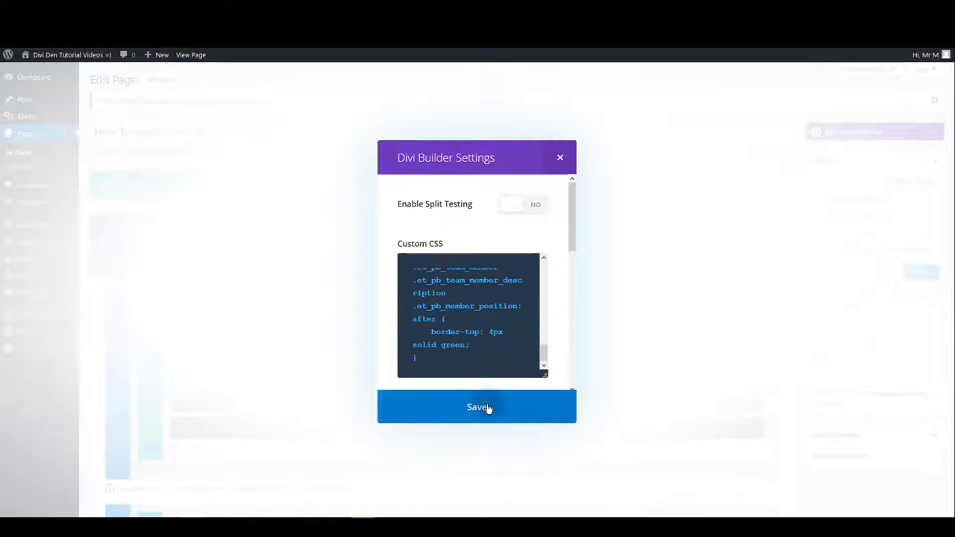
left_click(478, 406)
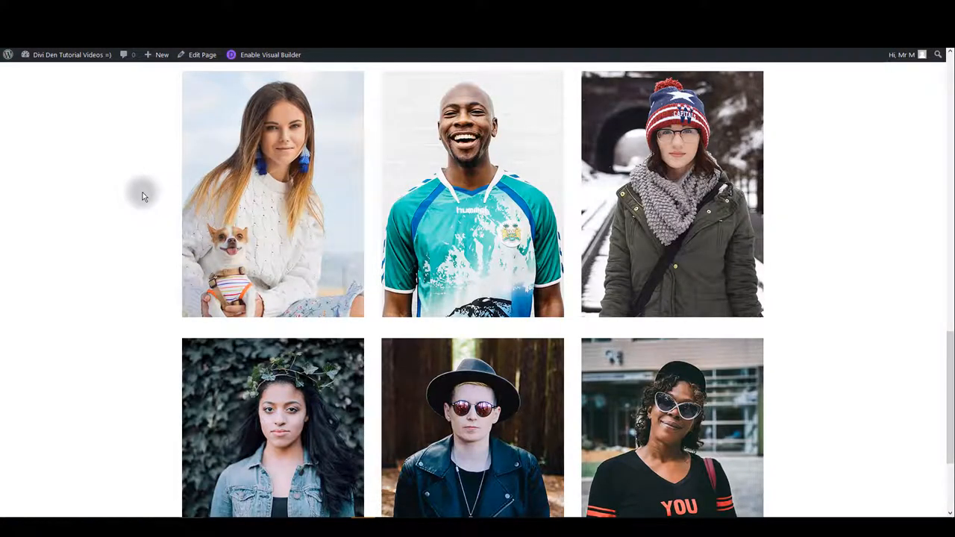
scroll("down", 3)
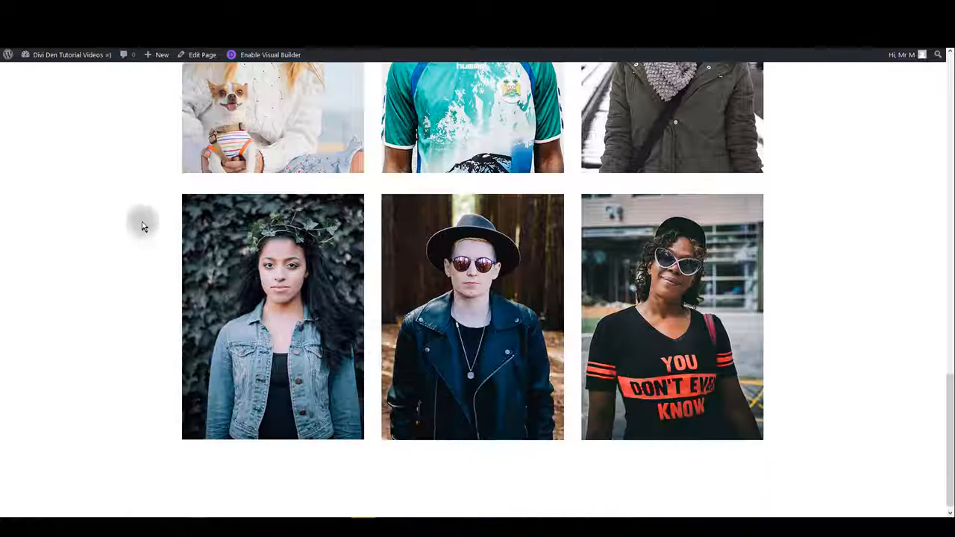
scroll("up", 3)
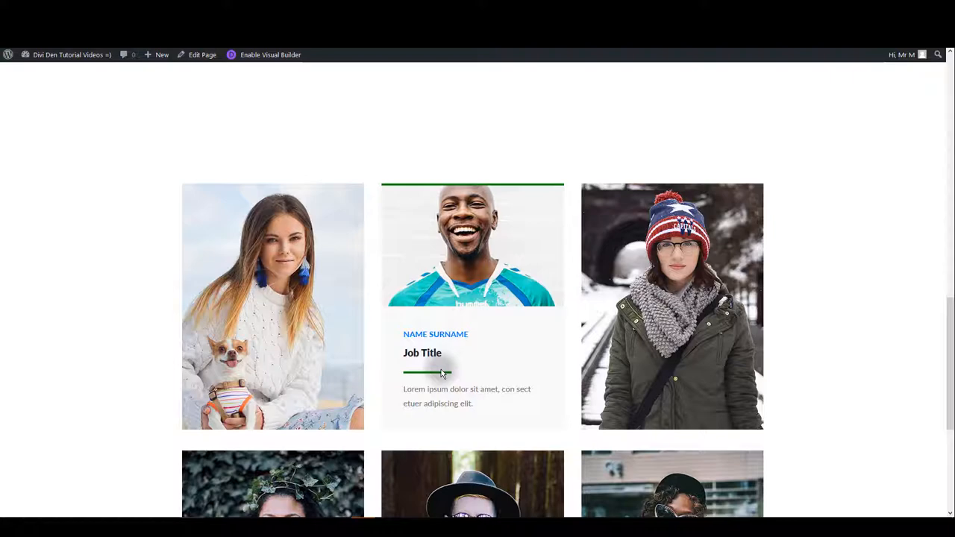
scroll("down", 3)
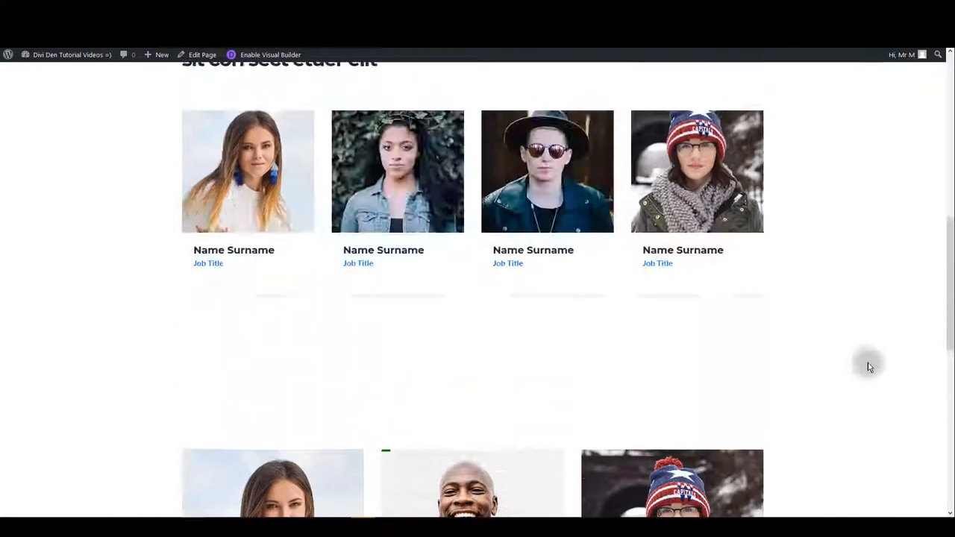